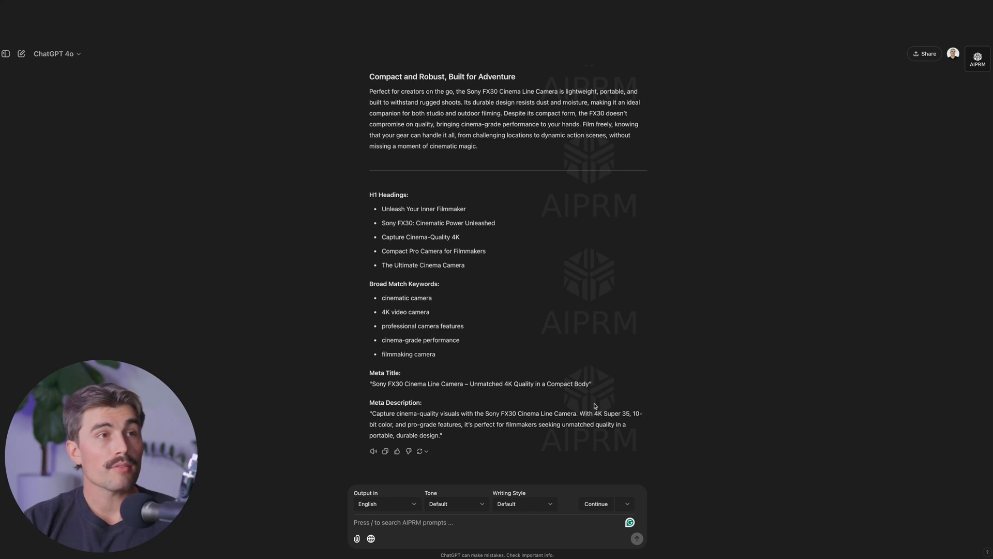
mouse_move(445, 420)
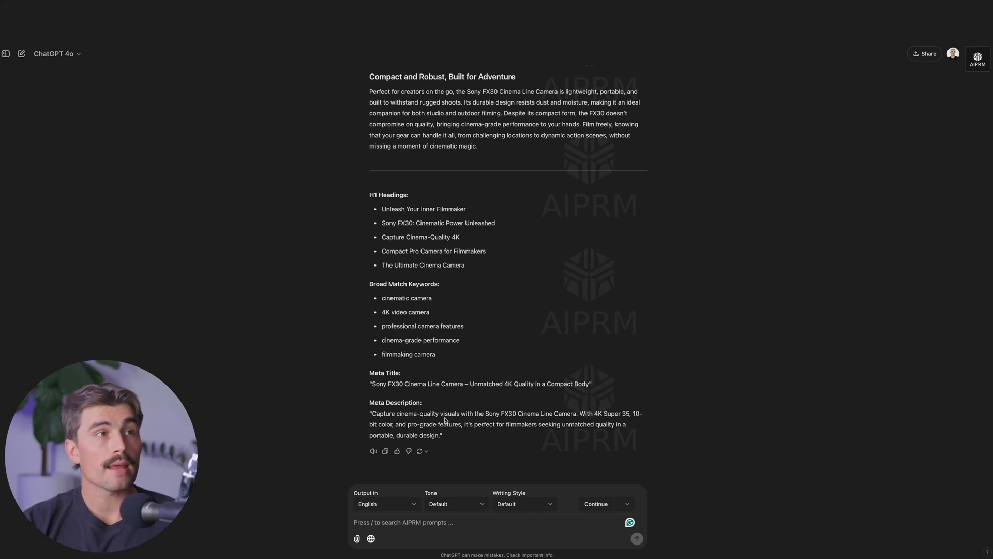
mouse_move(318, 409)
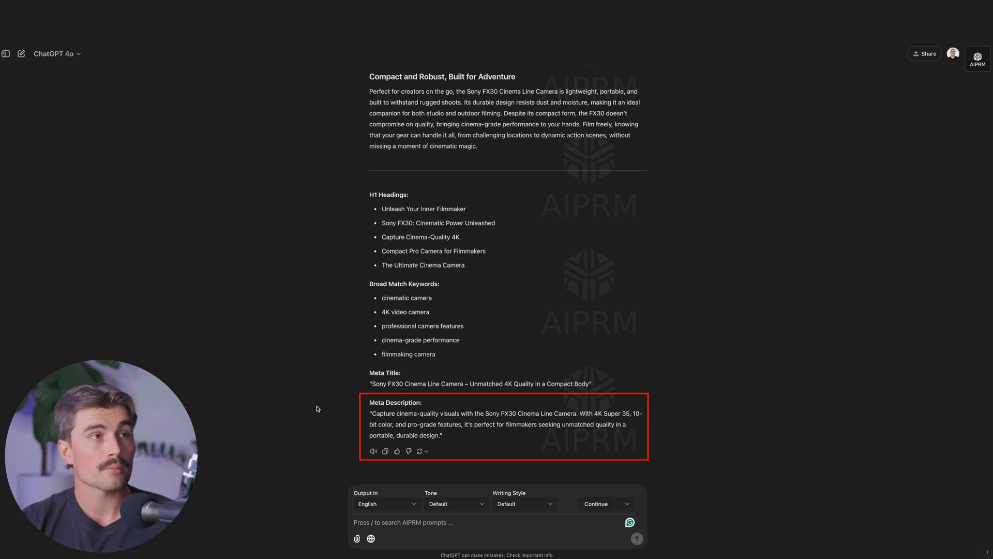
mouse_move(312, 407)
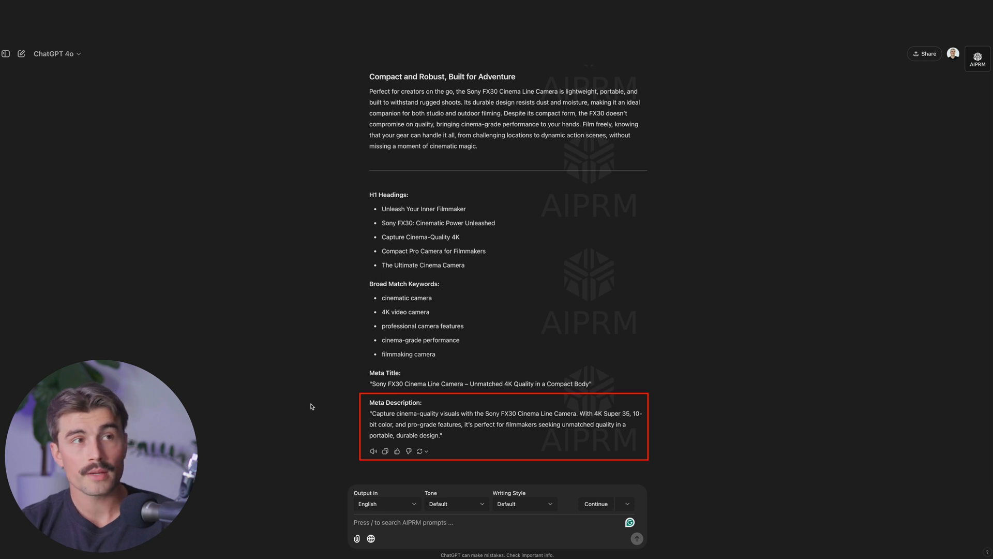
mouse_move(307, 404)
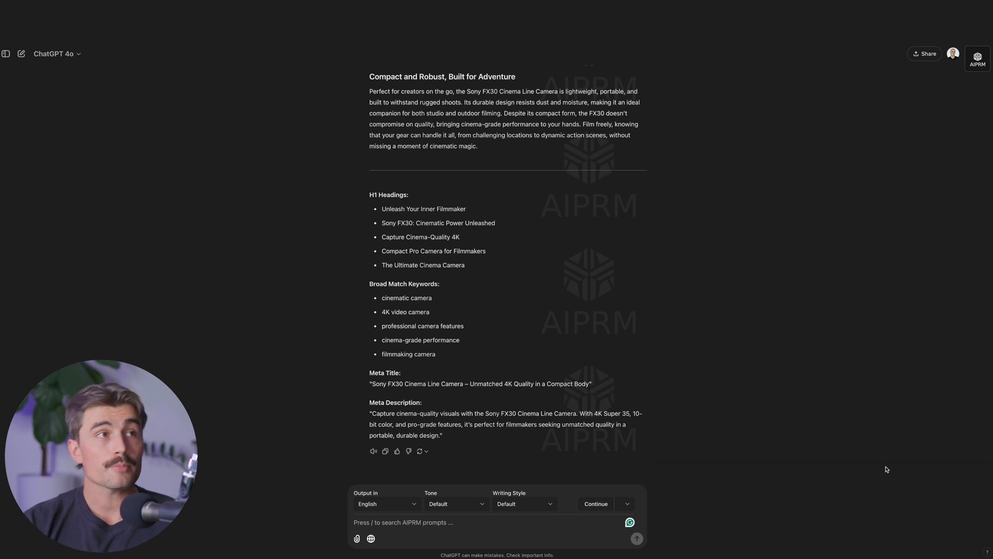
mouse_move(685, 335)
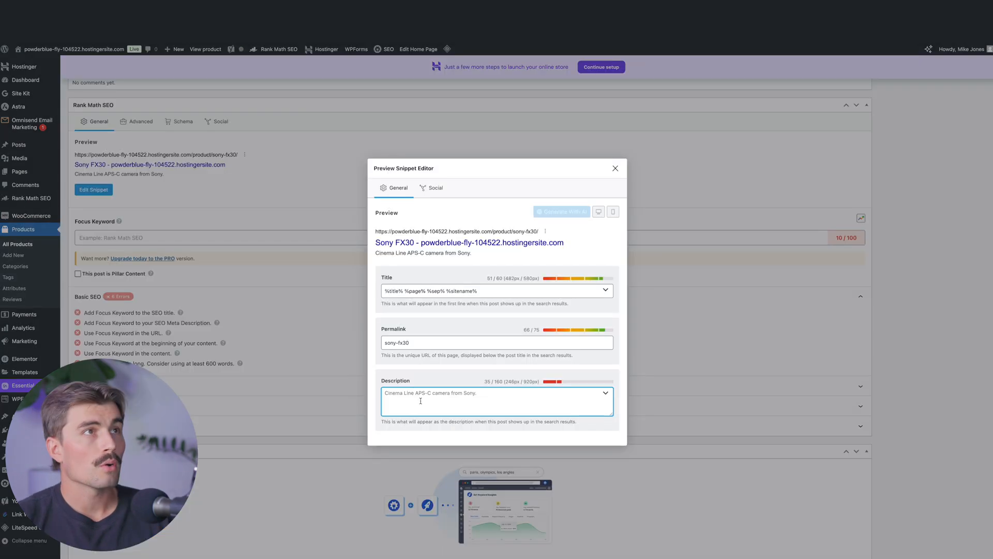
- Paste ChatGPT's 'Capture cinema-quality visuals with the Sony FX30...' description and trim it toward 160 characters
left_click(615, 167)
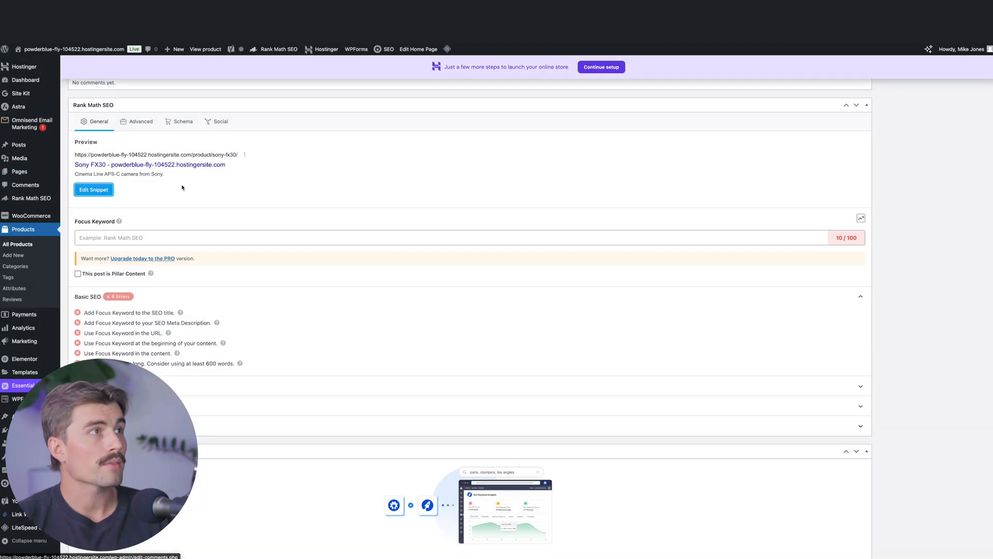
left_click(93, 189)
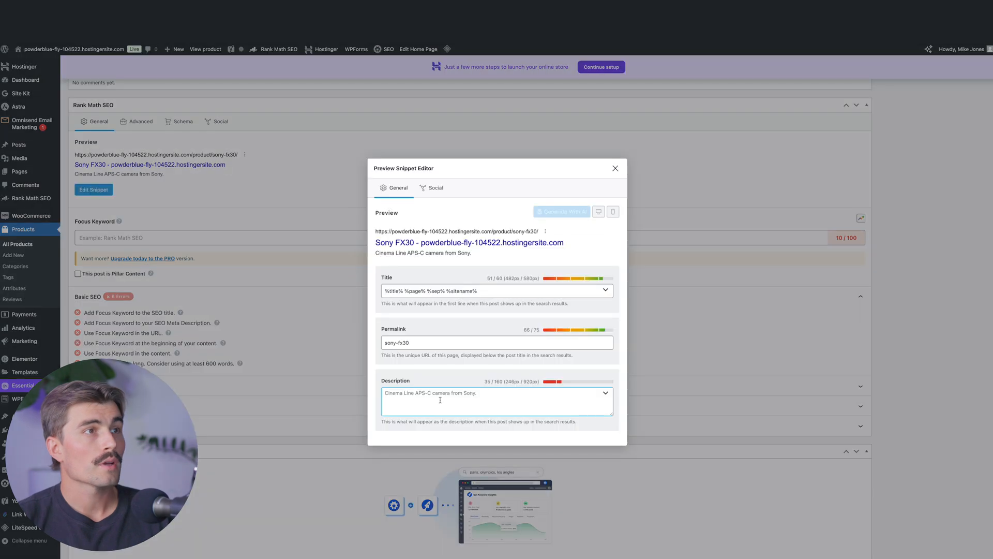
type("Capture cinema-quality visuals with the Sony FX30 Cinema Line Camera. With 4K Super 35, 10-bit color, and pro-grade features, it's perfect for filmmakers seeking unmatched quality in a portable, durable design")
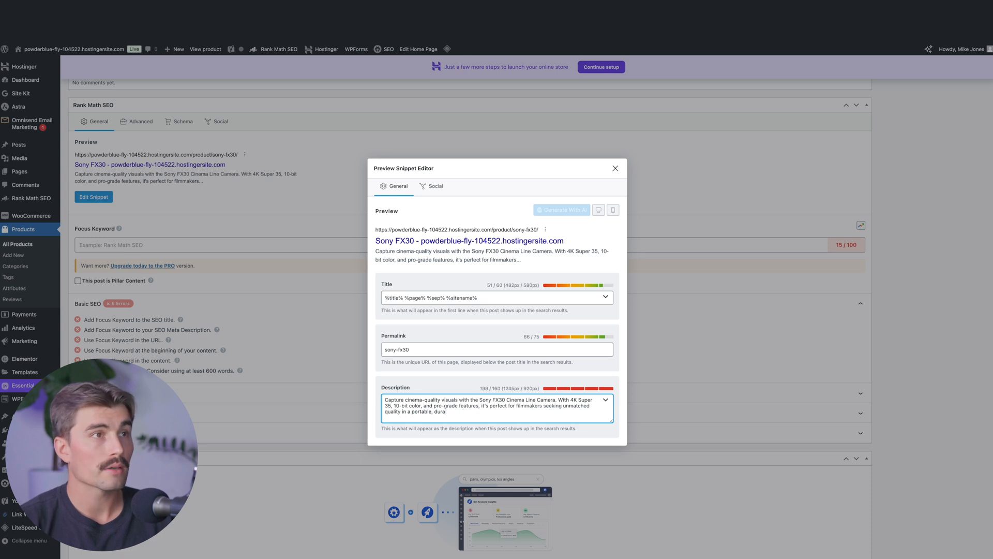
key("Backspace")
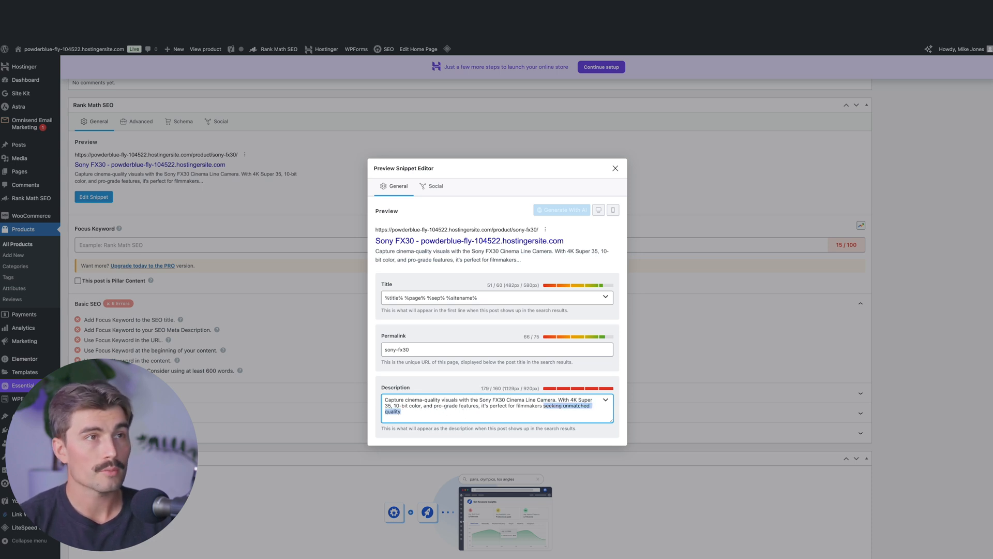
key("Backspace")
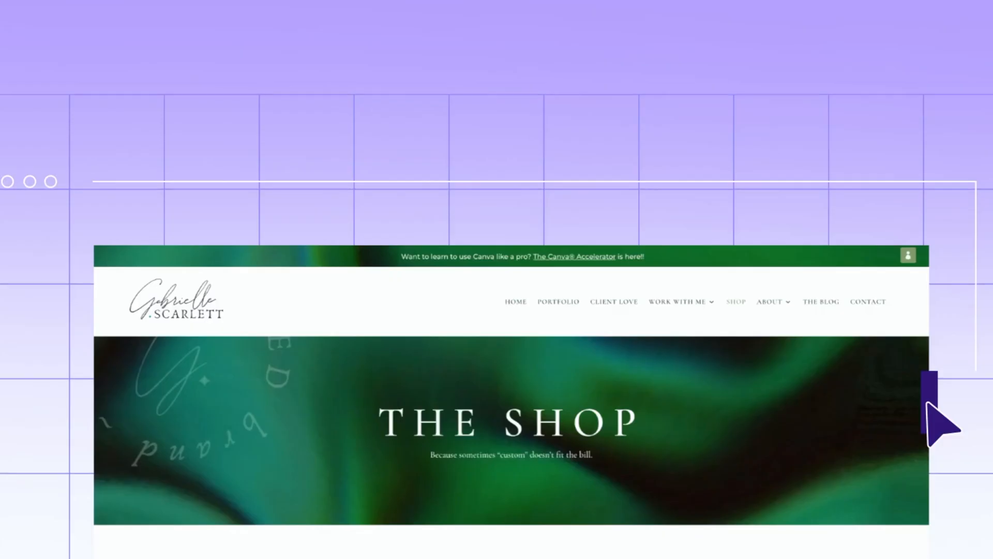
scroll("down", 3)
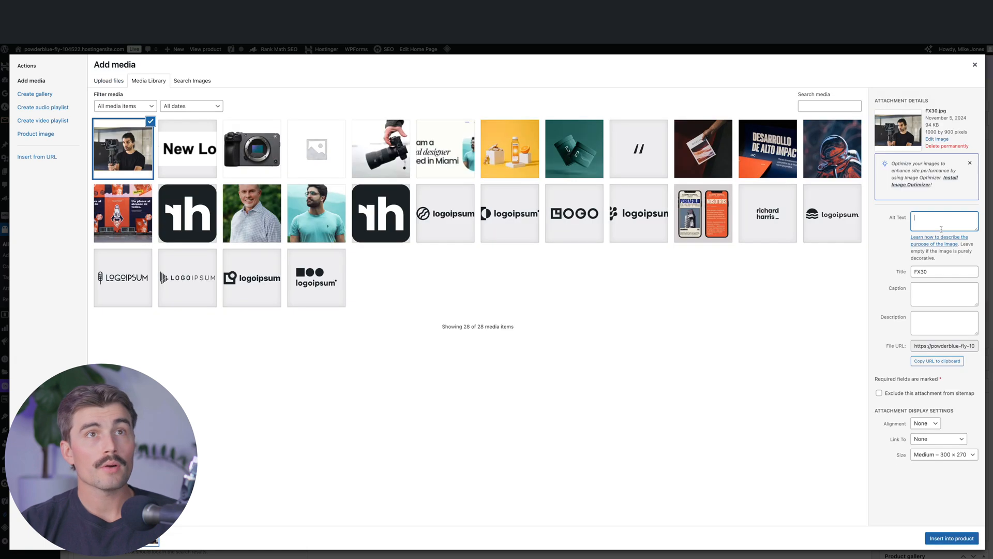
- Set alt text 'Man filming on Sony FX30 Cinema Line Camera on film set' and insert the image
left_click(944, 220)
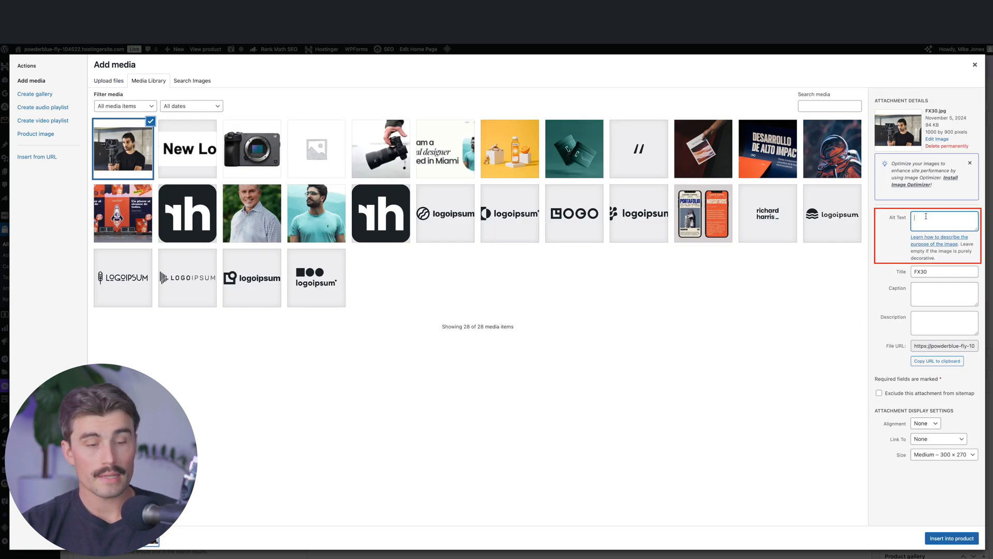
type("Man filming on Sony FX30 Cinema Line Camera on film set")
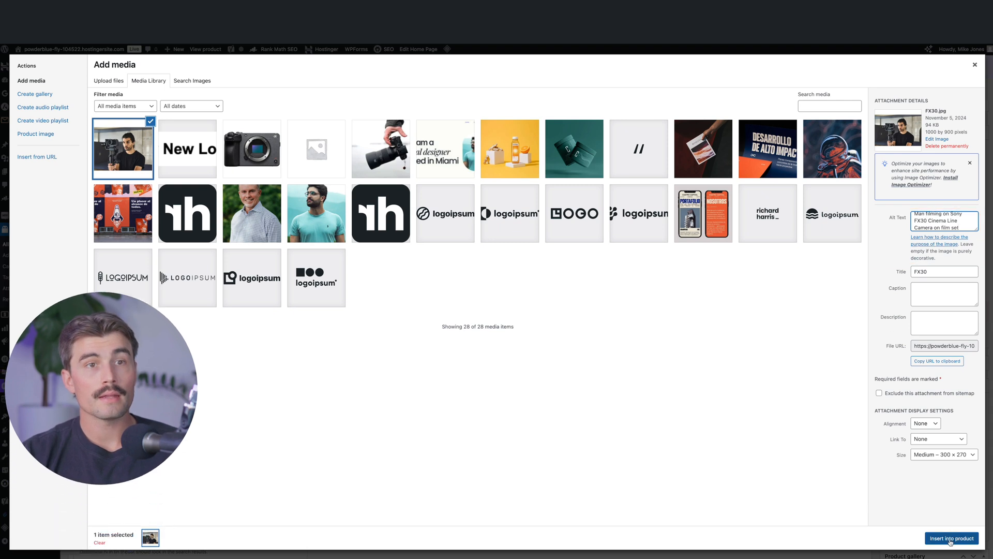
left_click(951, 538)
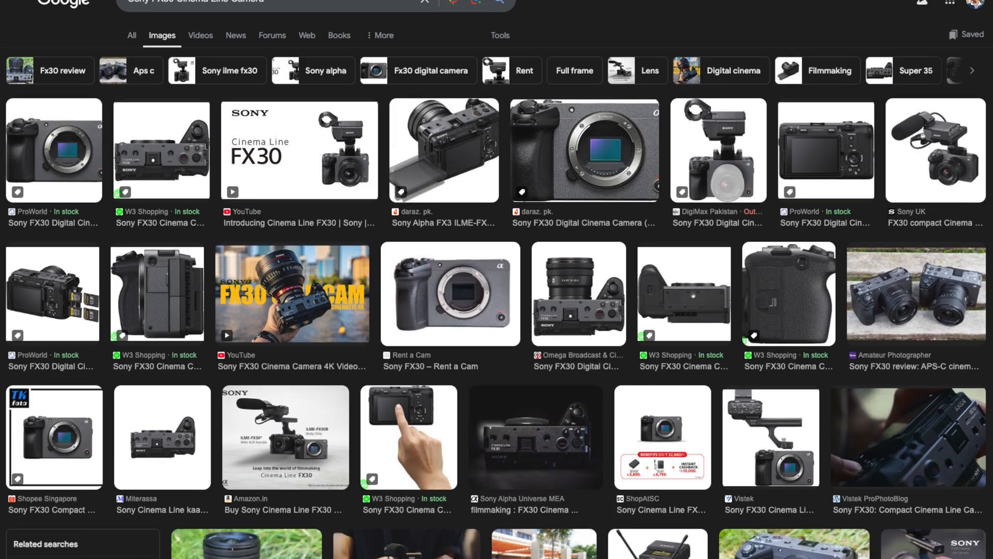
scroll("down", 3)
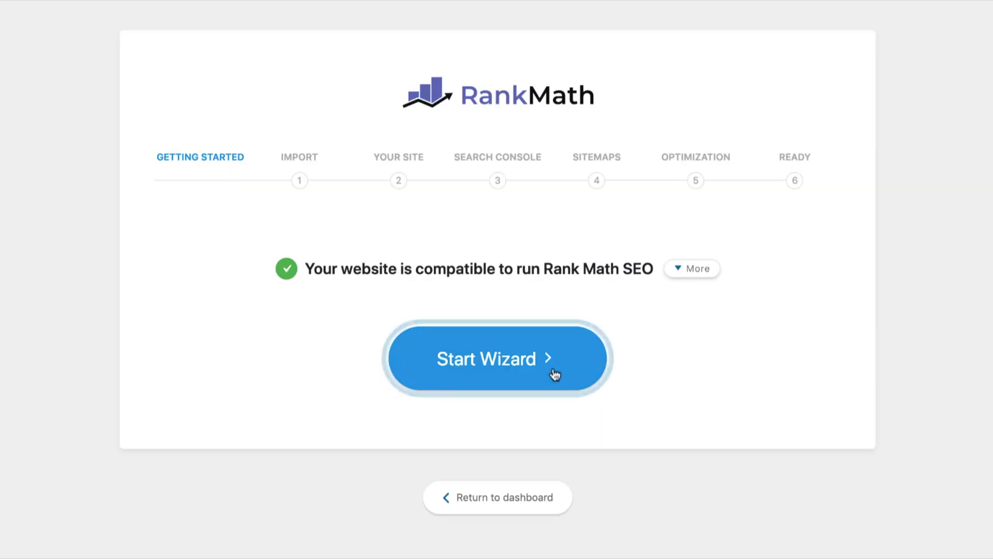
- Start the Rank Math guided setup from the Getting Started screen
left_click(497, 358)
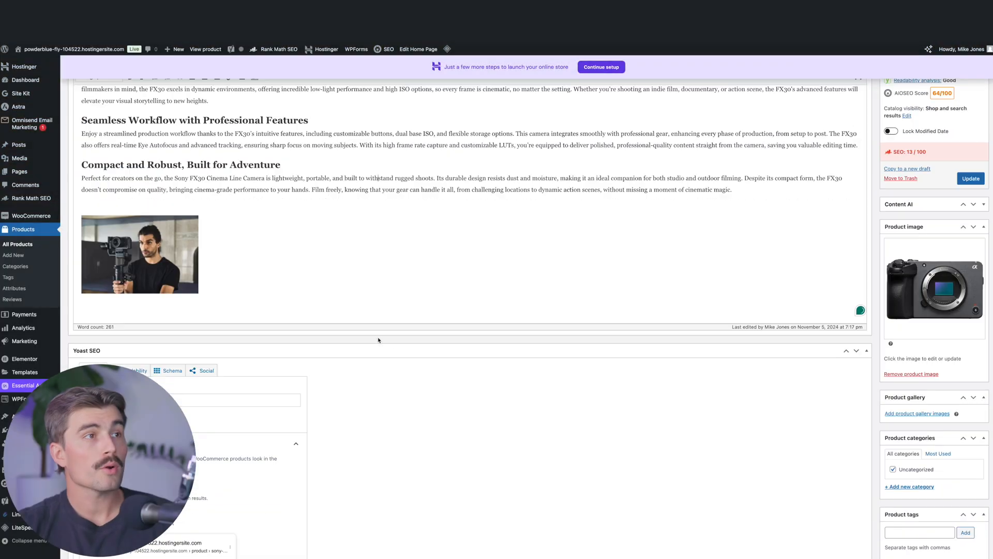
- Scroll down to the Rank Math SEO box to reach the Focus Keyword field
scroll("down", 3)
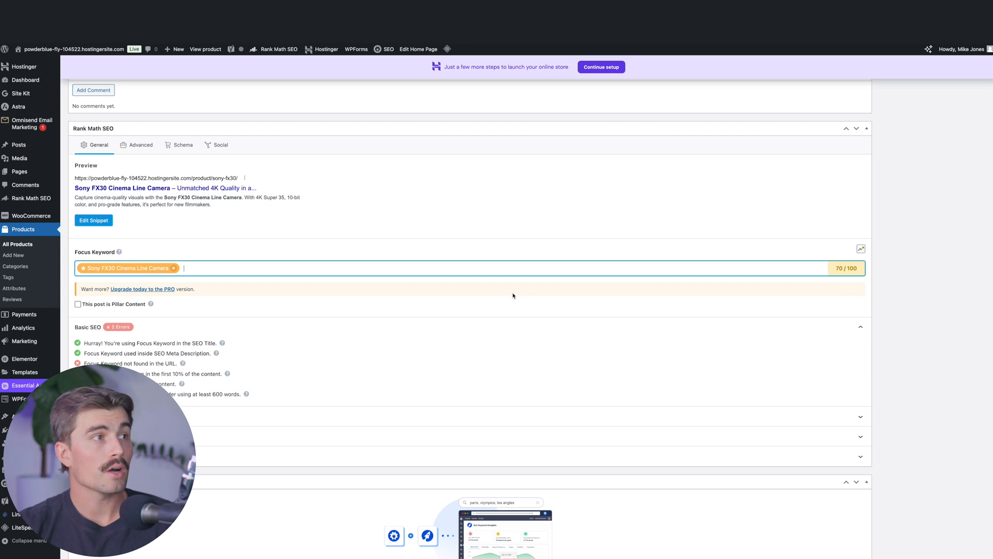
mouse_move(302, 284)
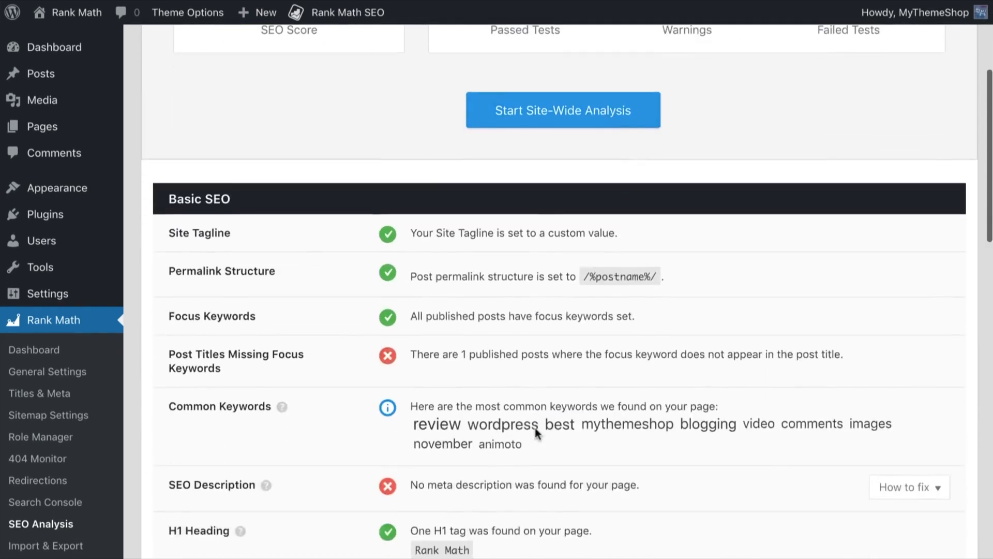
scroll("down", 3)
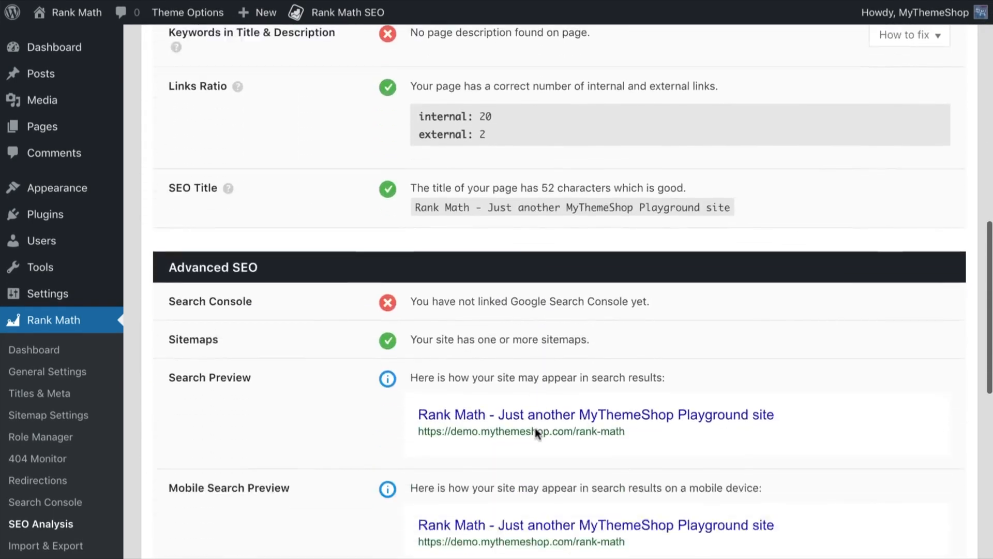
scroll("down", 3)
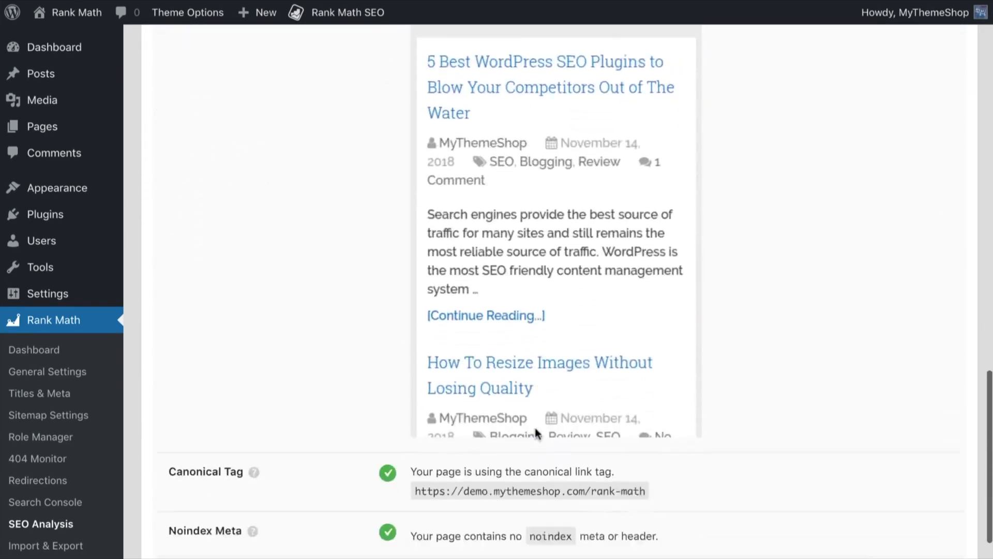
scroll("down", 3)
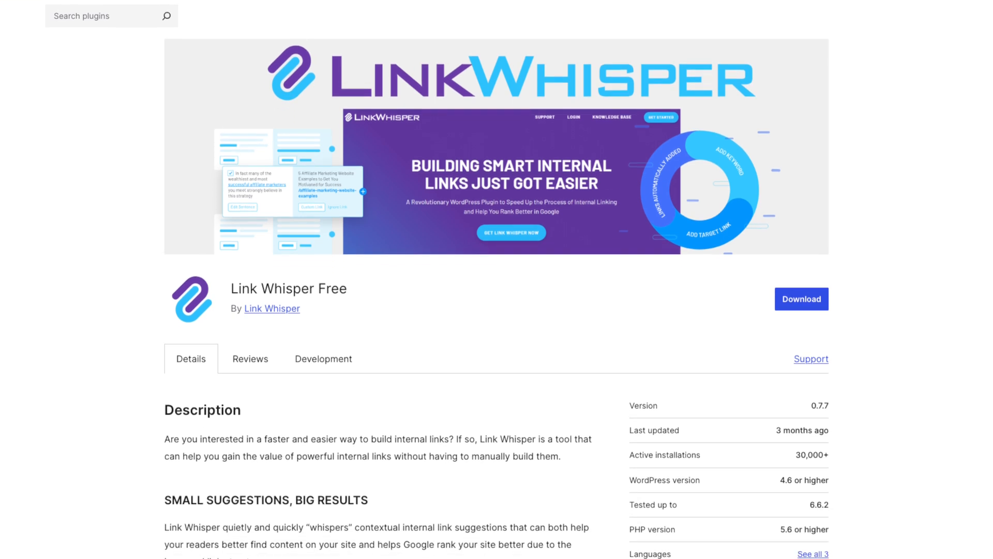
scroll("down", 3)
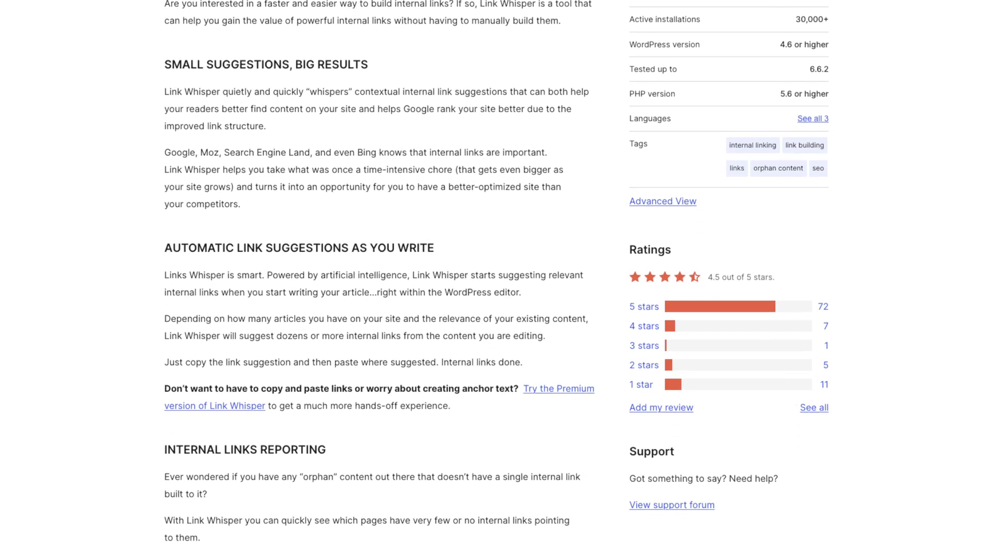
scroll("down", 3)
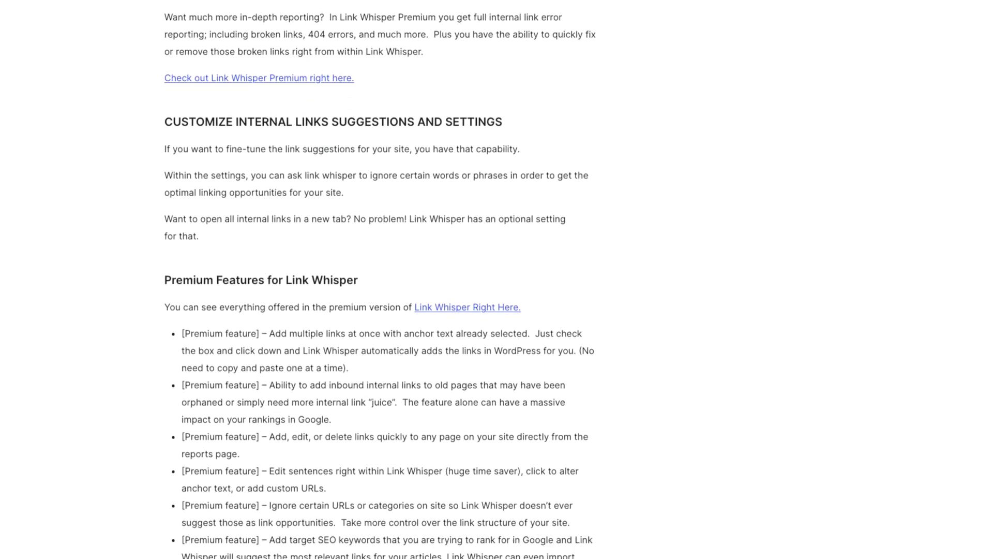
scroll("down", 3)
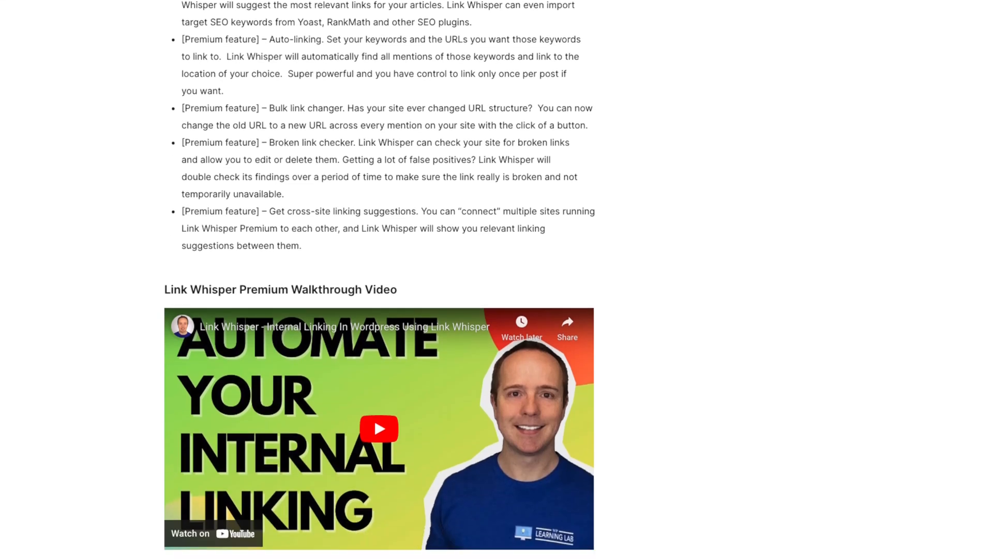
scroll("down", 3)
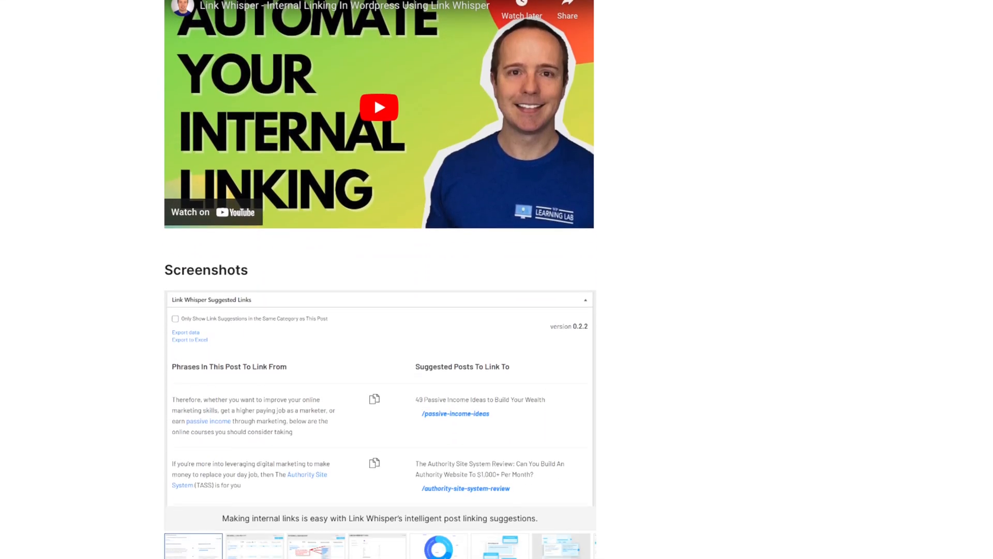